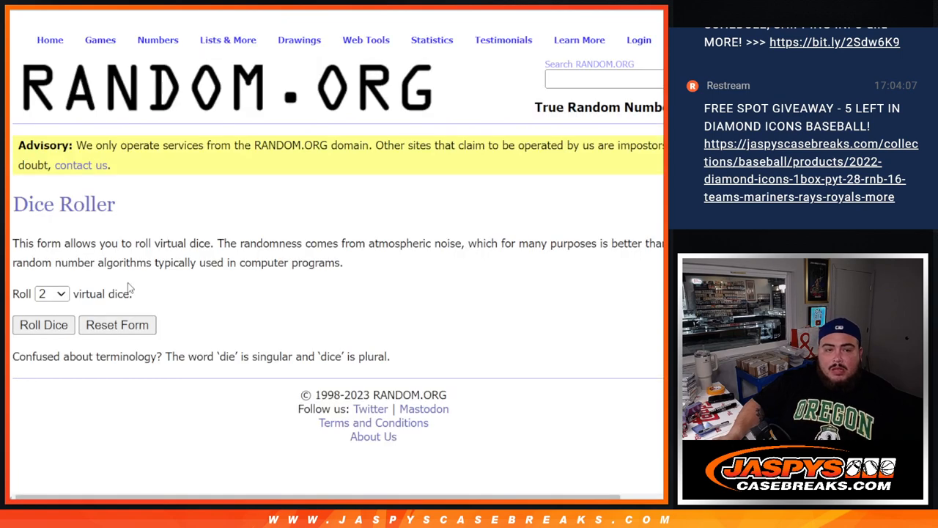
- Roll the two dice, then reshuffle the 30-name list until it reports 10 randomizations
click(44, 326)
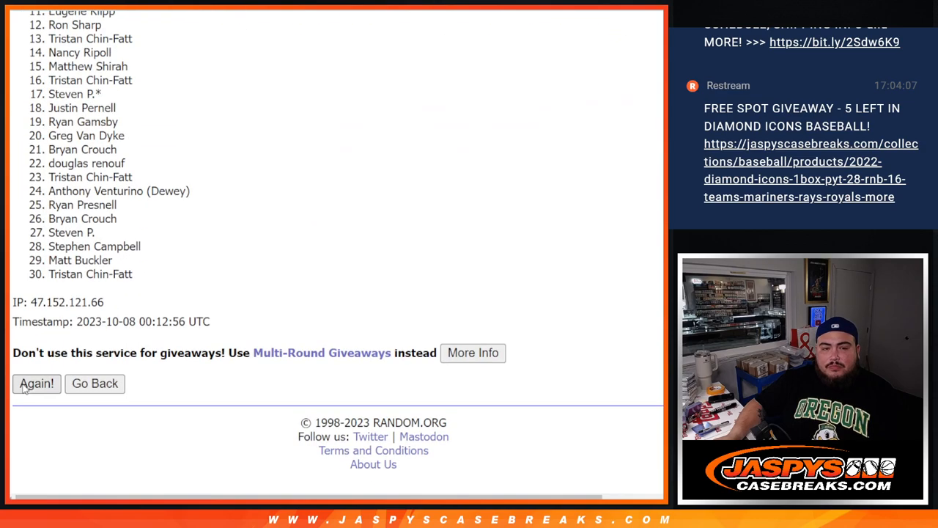
click(35, 384)
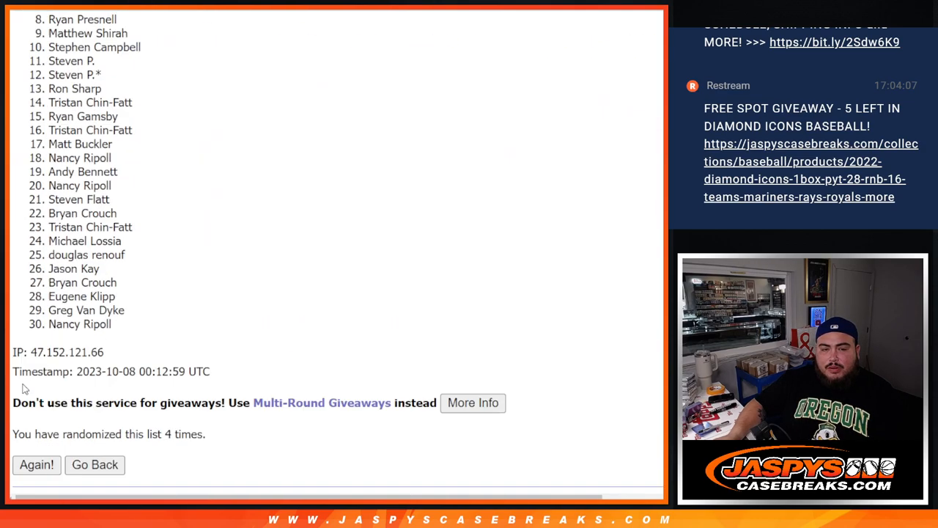
click(37, 463)
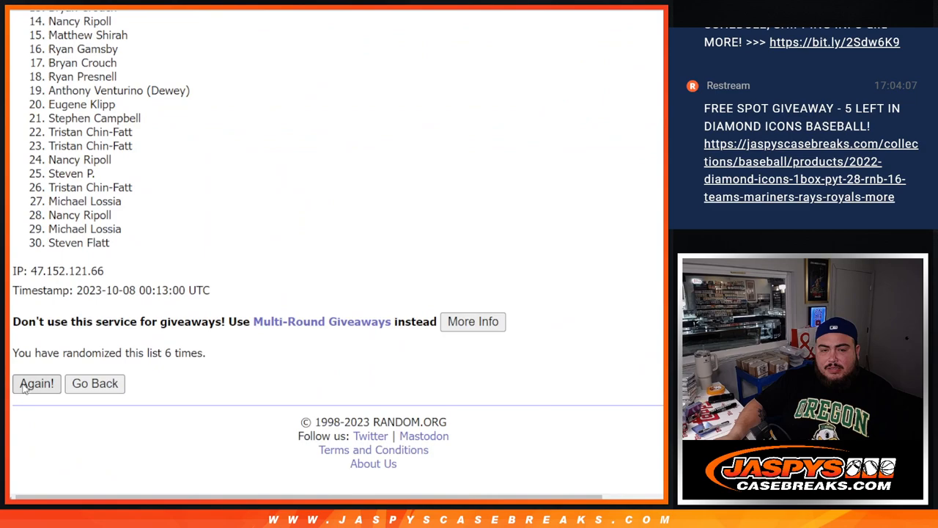
click(35, 385)
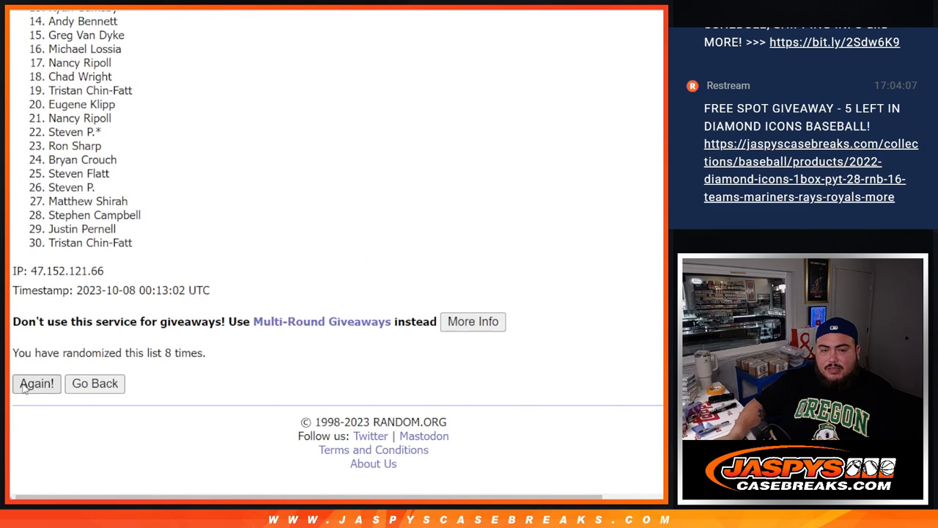
click(36, 385)
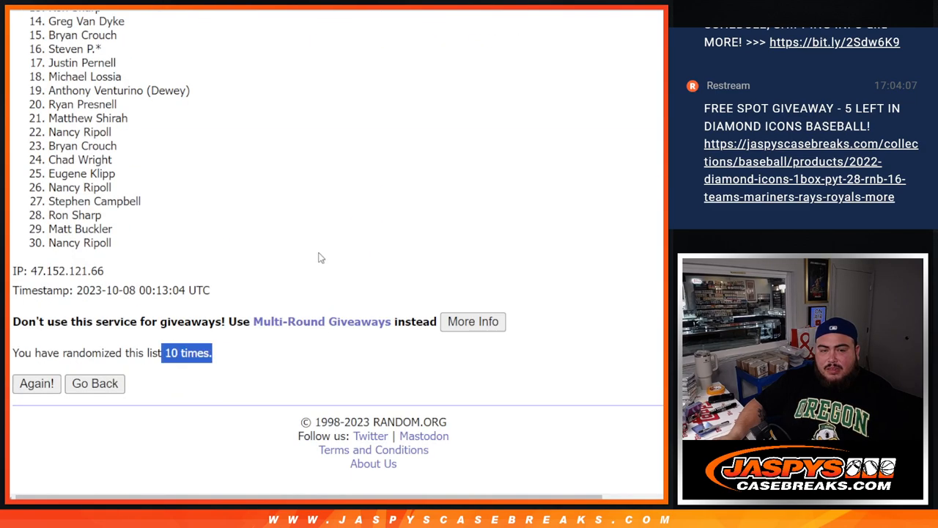
mouse_move(293, 399)
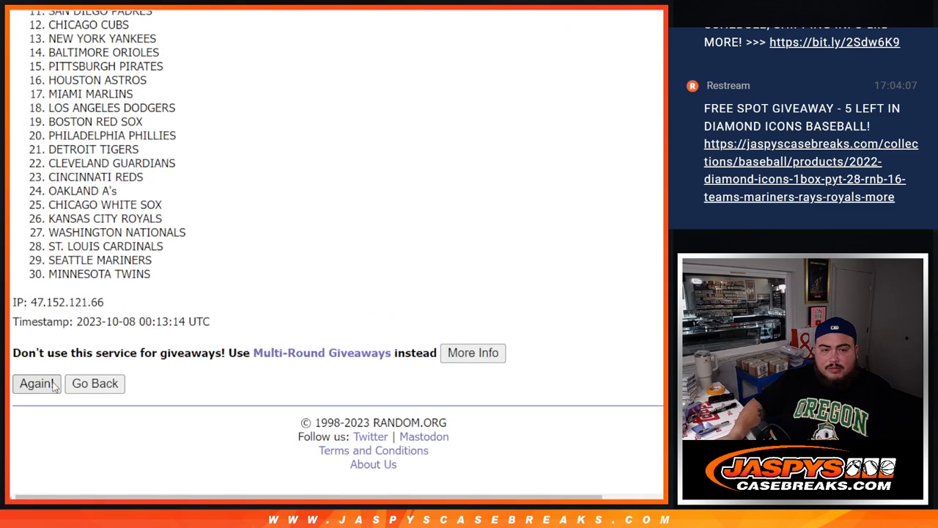
- Re-randomize the 30 MLB team list with several Again! reshuffles
click(37, 385)
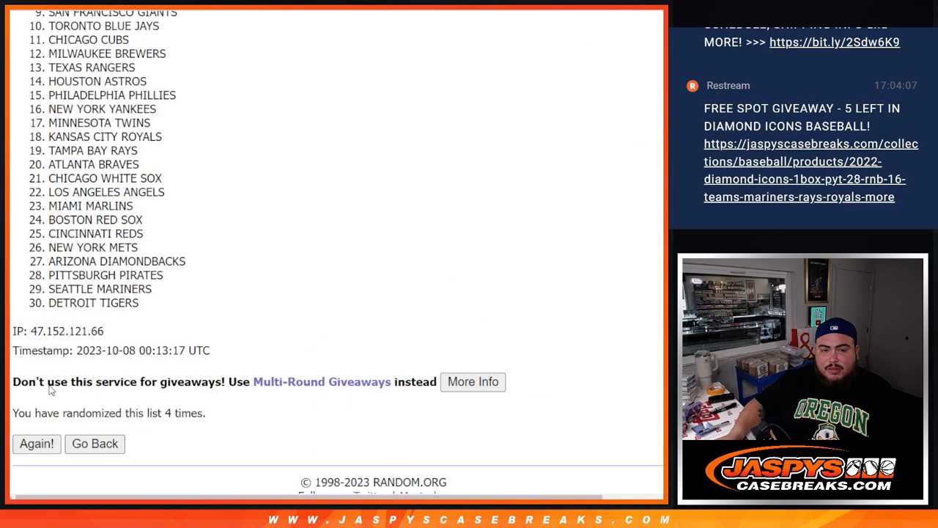
click(36, 443)
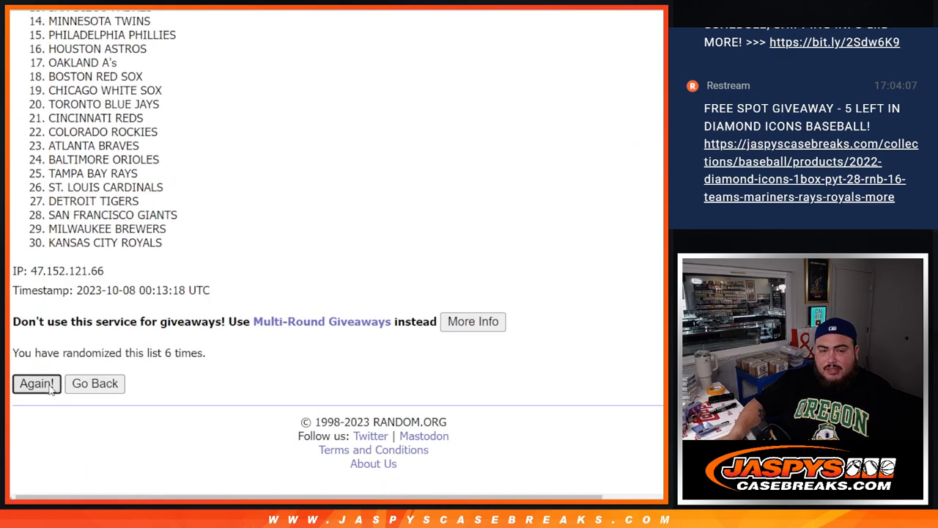
click(35, 384)
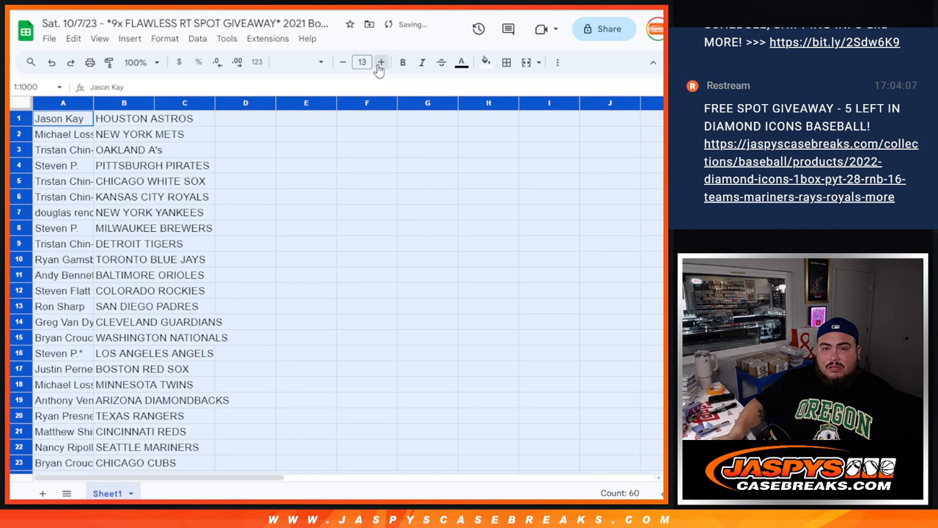
- Enlarge the pairing text and sort the whole sheet A to Z by the team column
click(381, 61)
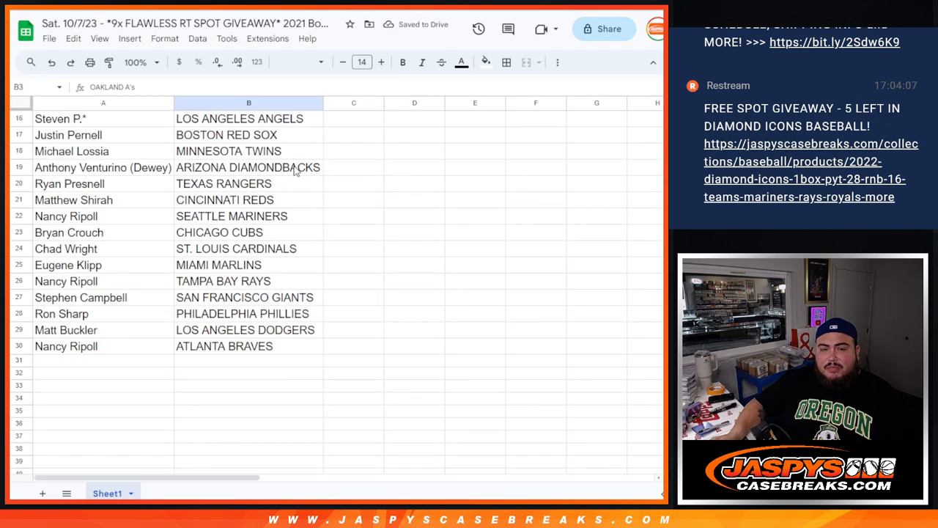
right_click(249, 102)
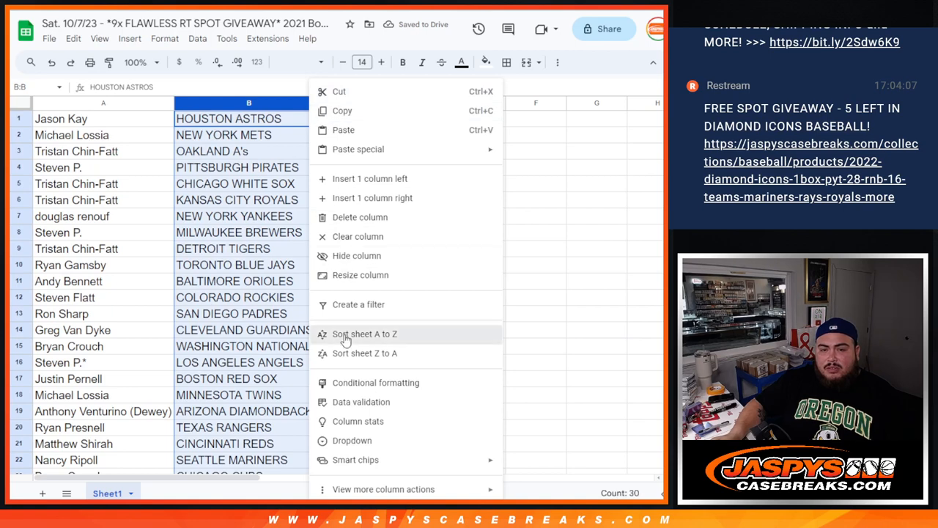
click(364, 335)
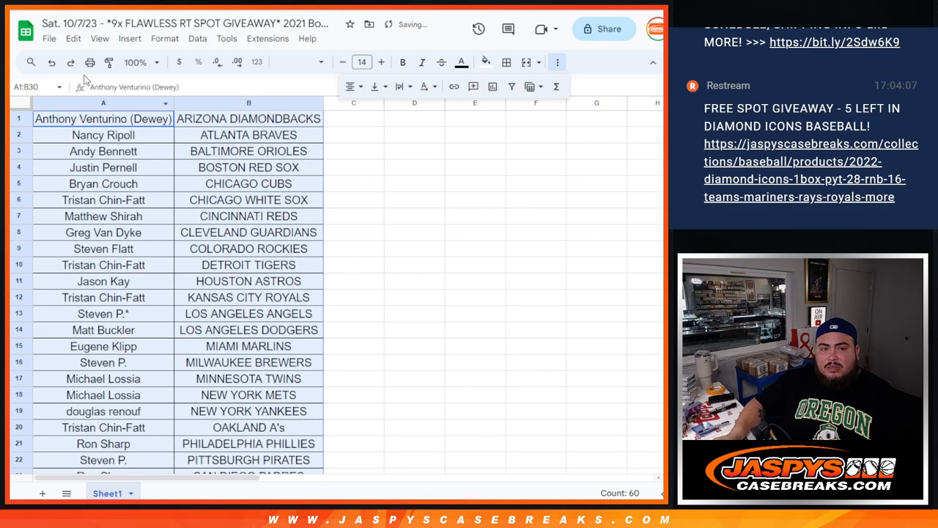
click(90, 62)
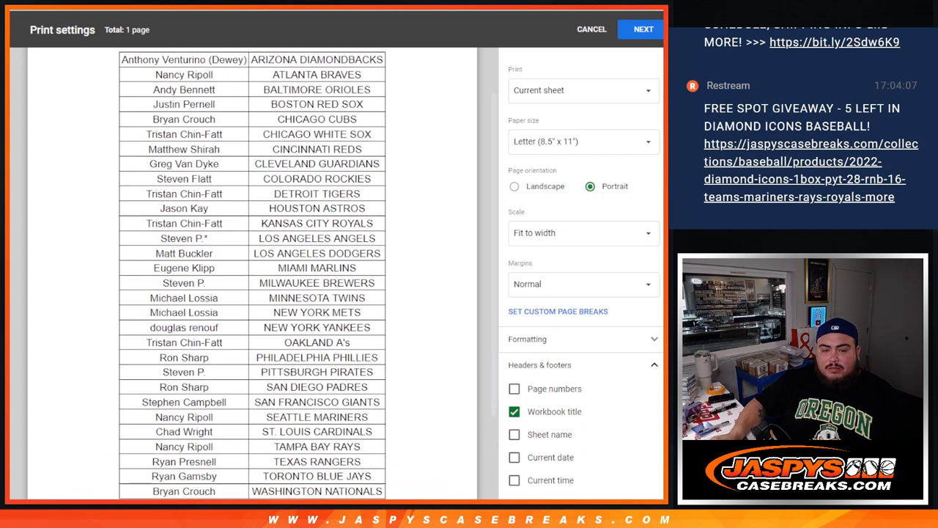
mouse_move(437, 291)
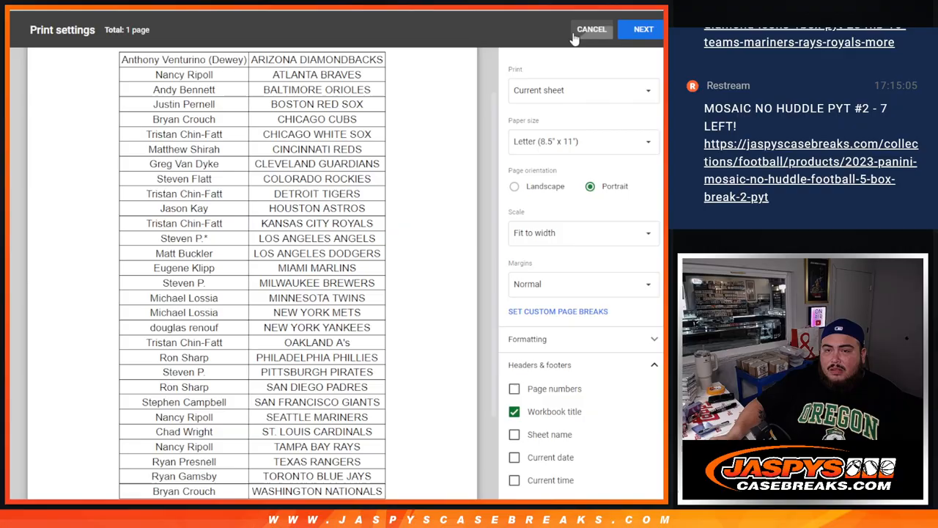
- Close the print preview of the sorted name-and-team list
click(593, 30)
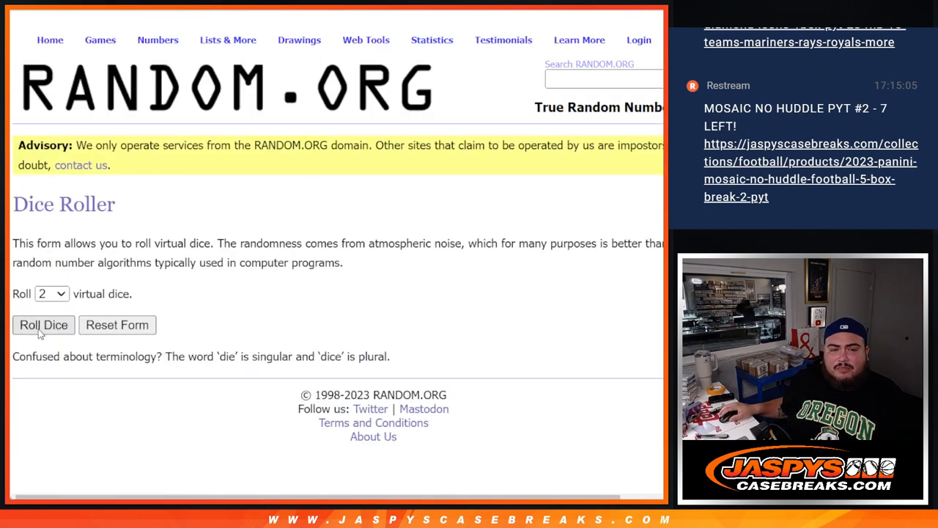
- Roll the two dice, reshuffle the names list again, and scroll to review the top nine names
click(44, 326)
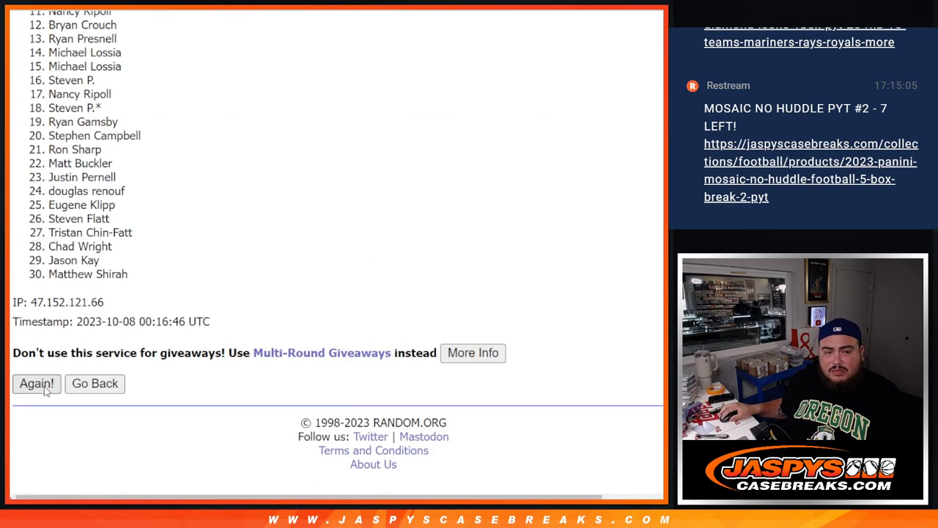
click(35, 383)
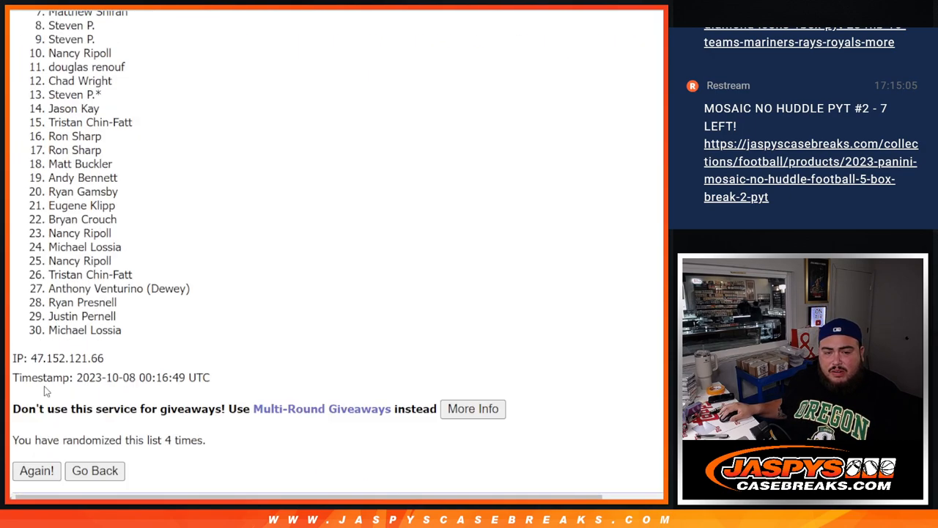
click(36, 471)
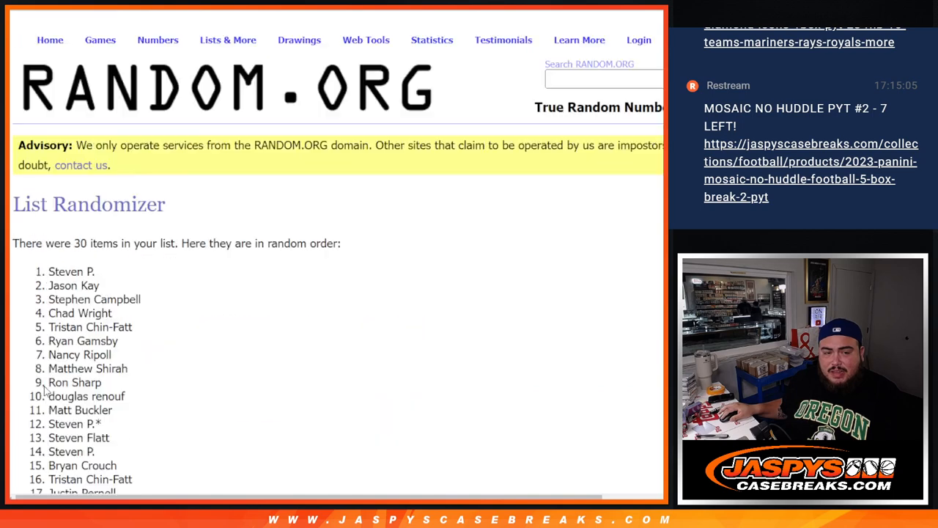
scroll(down, 3)
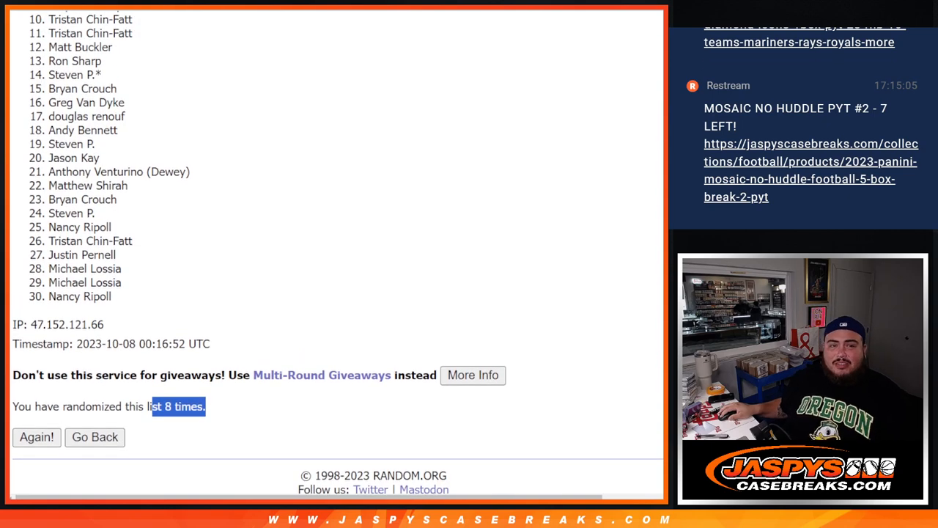
scroll(down, 3)
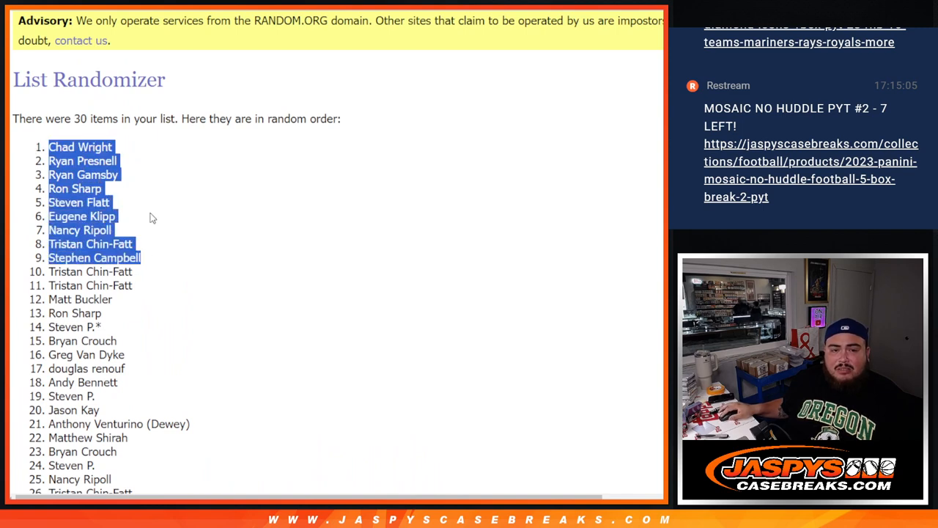
scroll(down, 3)
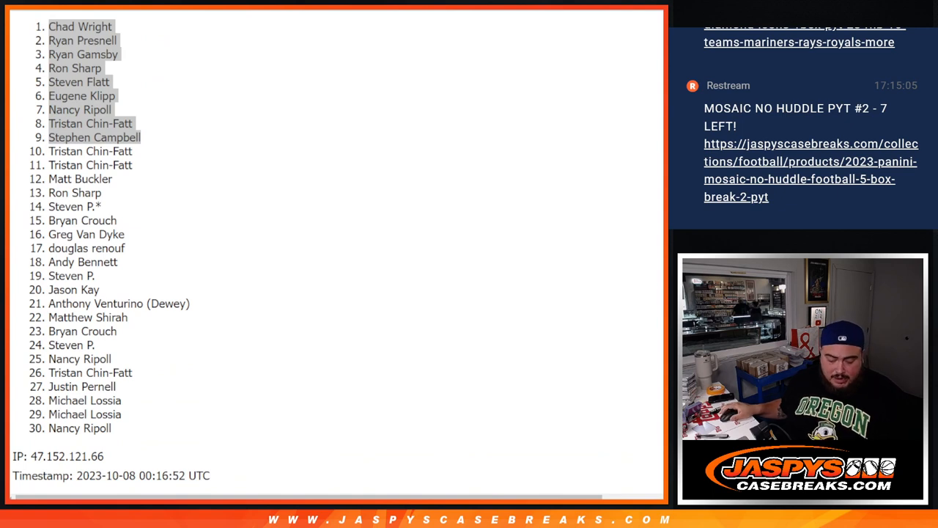